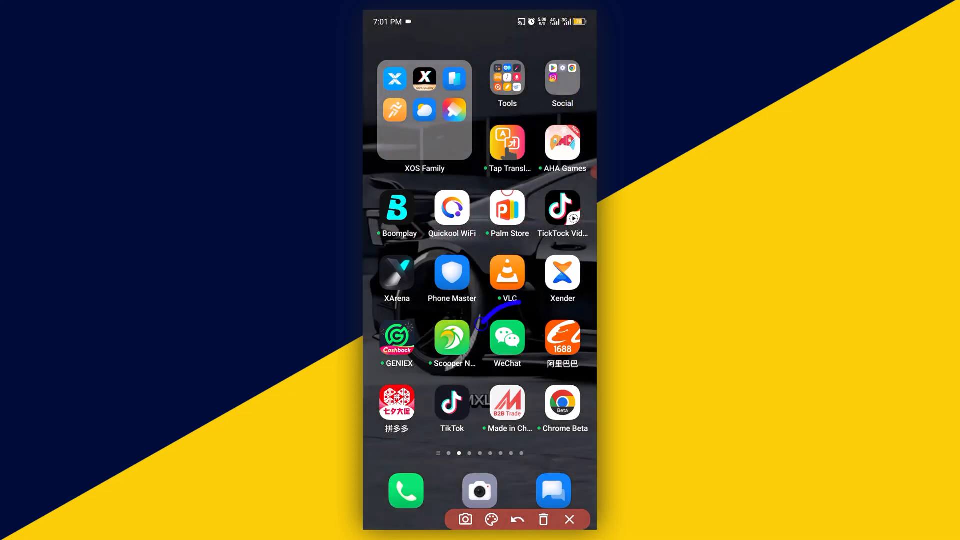
# - Launch WeChat from the home screen and go to the Me page
pyautogui.moveTo(490, 316); pyautogui.dragTo(527, 349)
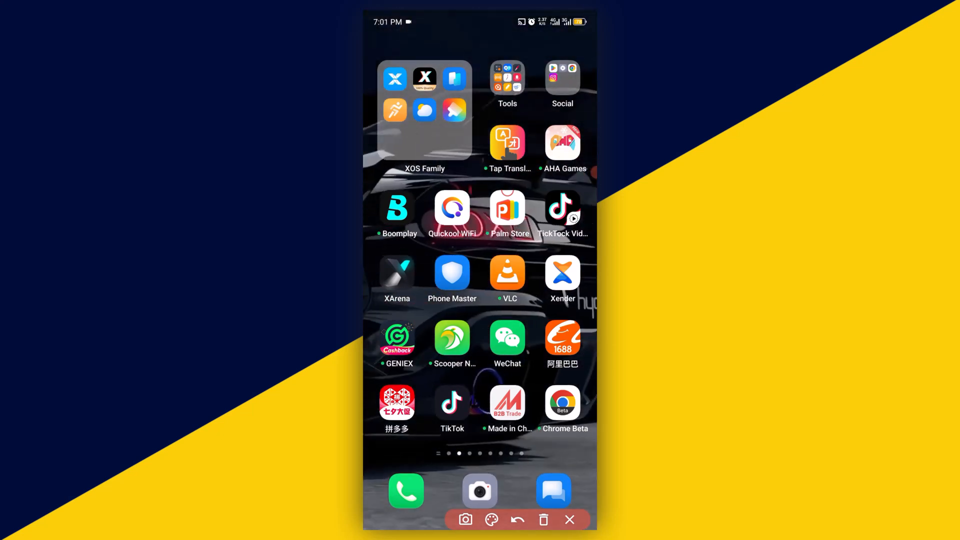
pyautogui.click(507, 339)
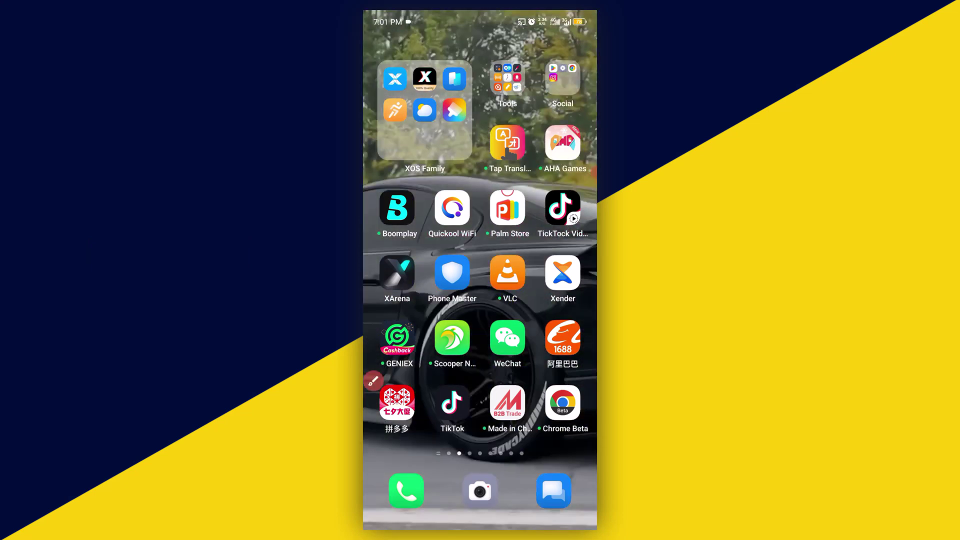
pyautogui.click(507, 337)
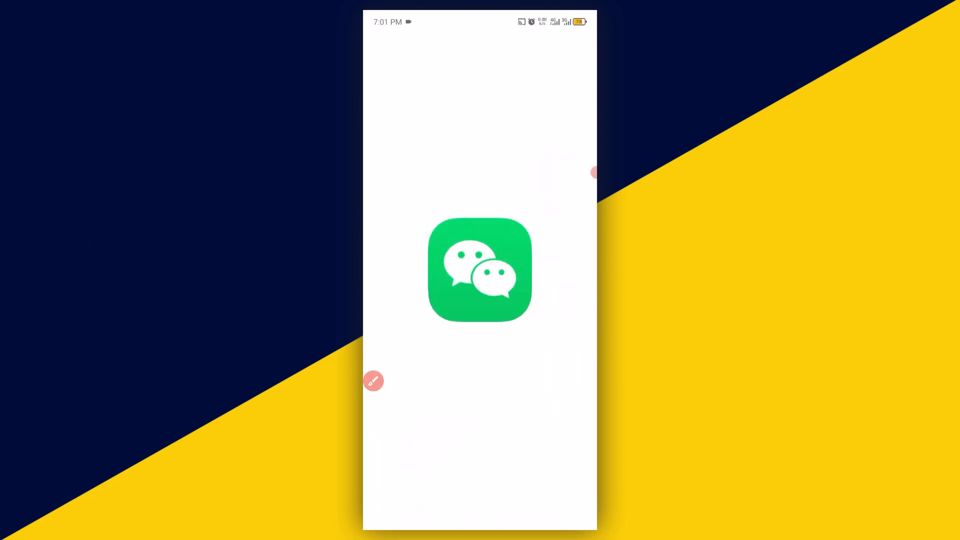
pyautogui.click(480, 270)
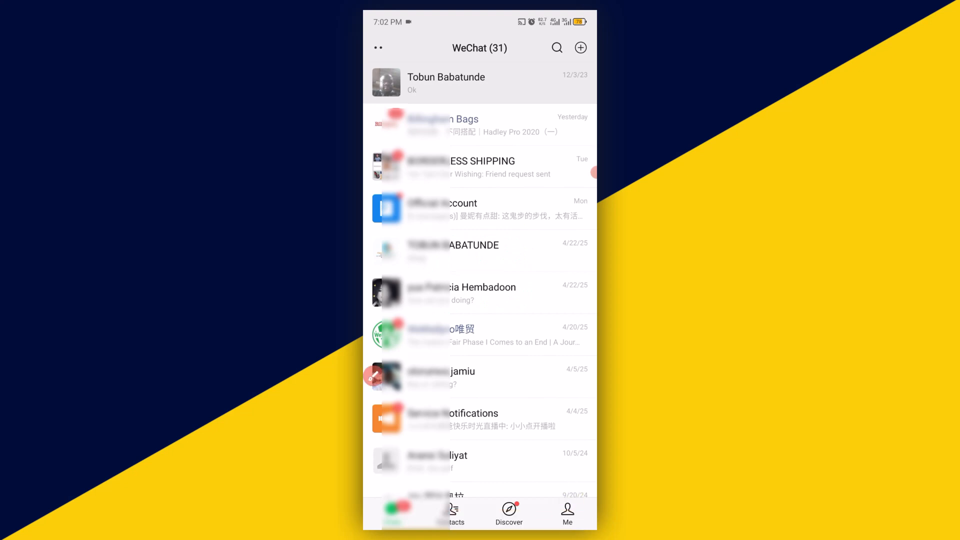
pyautogui.click(568, 515)
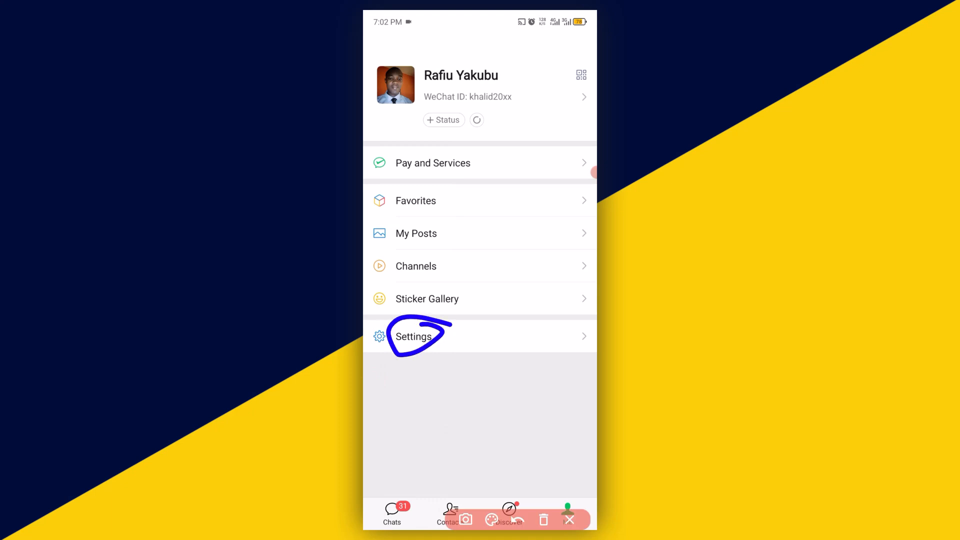
# - Go to Settings > General and attempt to switch on the Enable NFC toggle
pyautogui.click(413, 337)
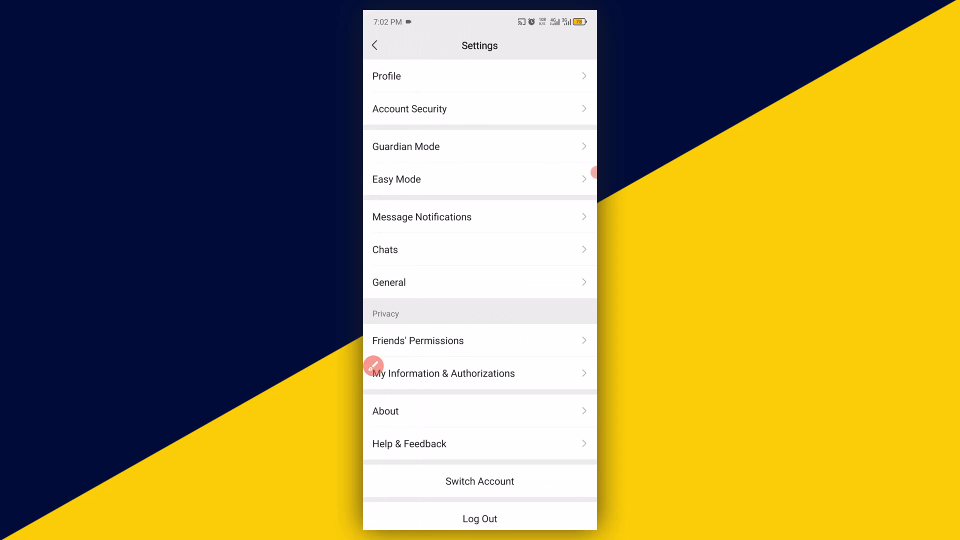
pyautogui.click(389, 282)
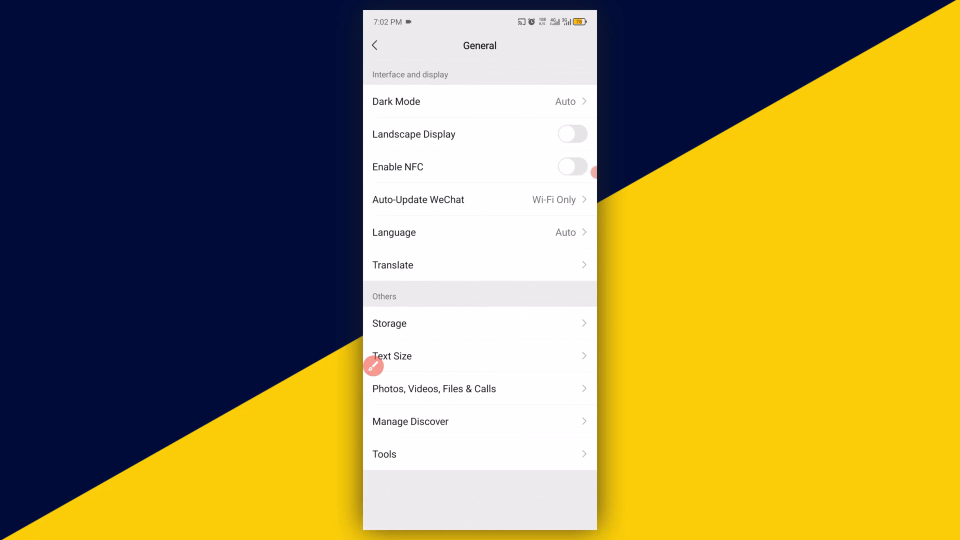
pyautogui.click(375, 367)
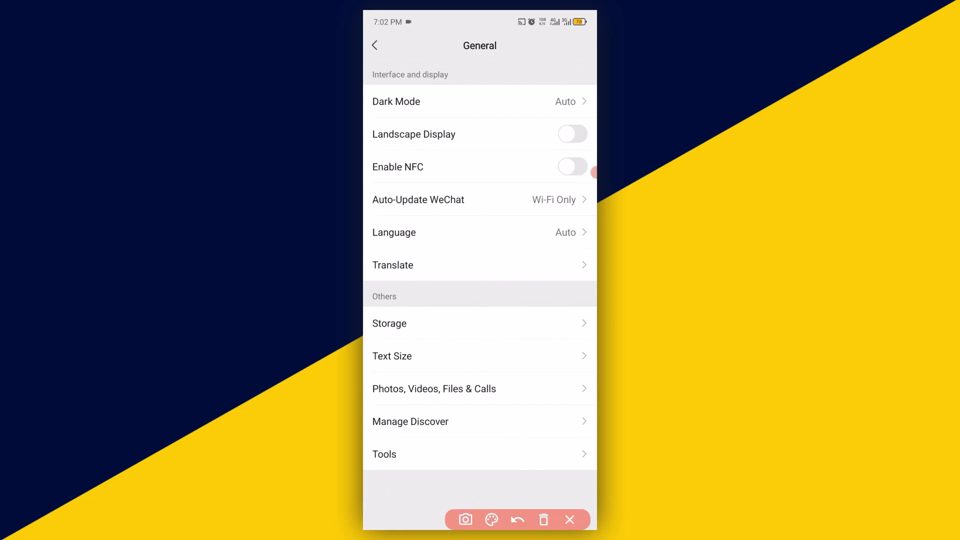
pyautogui.click(573, 166)
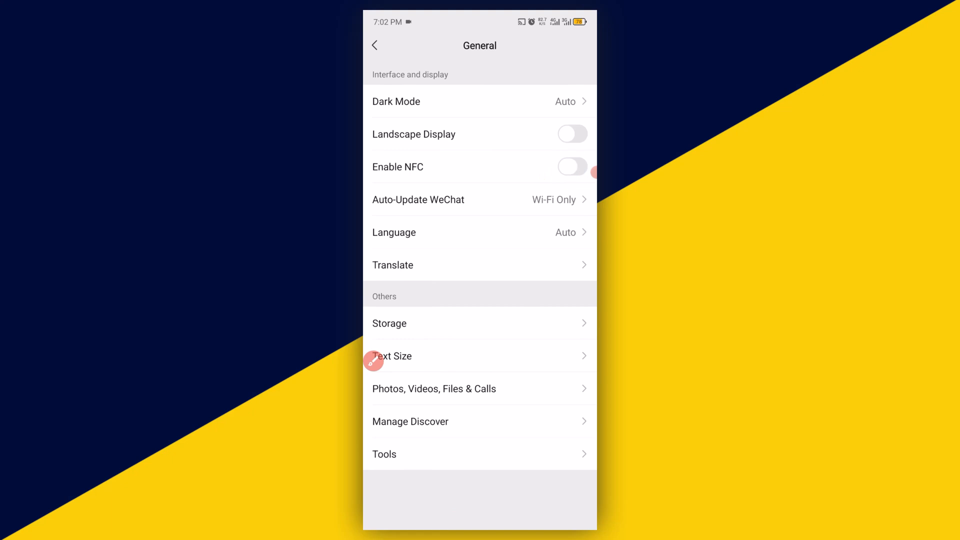
pyautogui.click(572, 167)
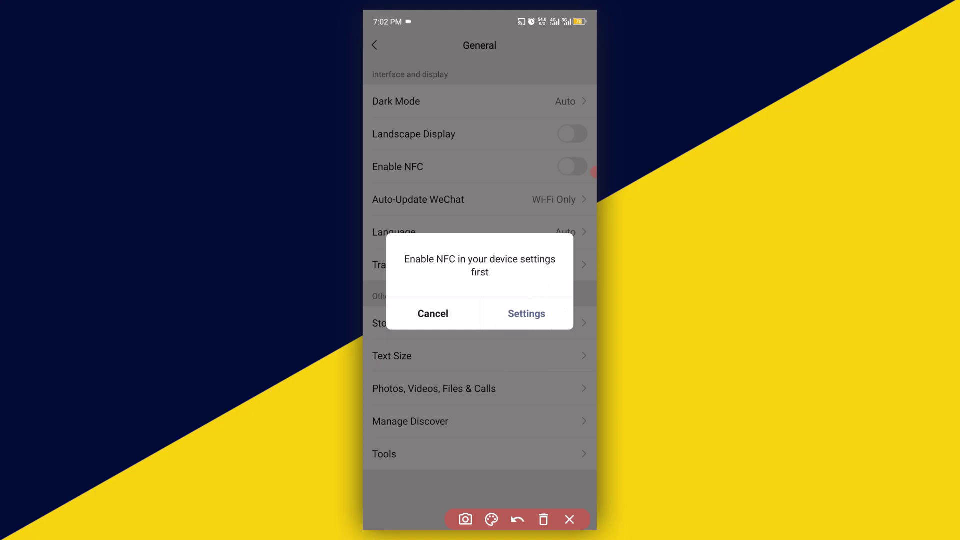
# - Accept the 'Enable NFC in your device settings first' prompt to reach the phone's NFC settings
pyautogui.click(433, 313)
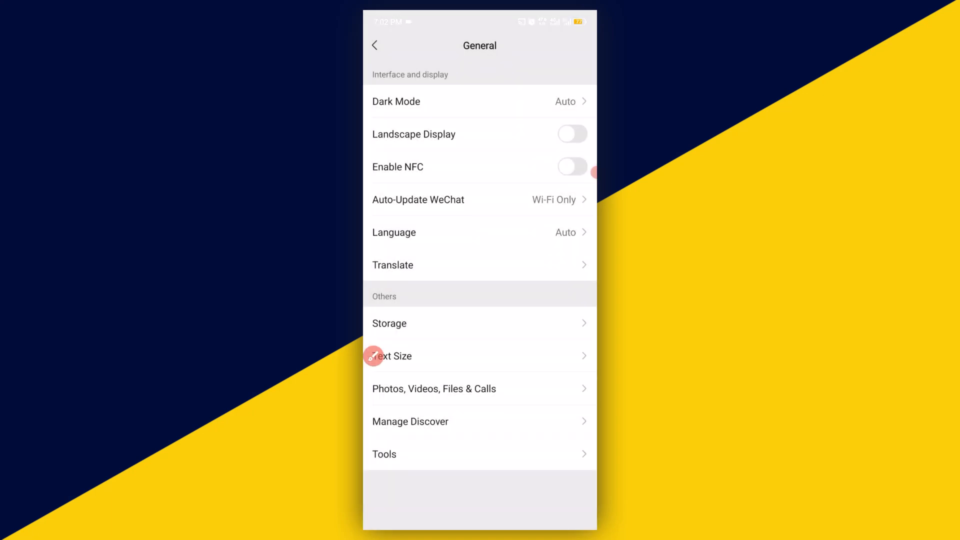
pyautogui.click(409, 167)
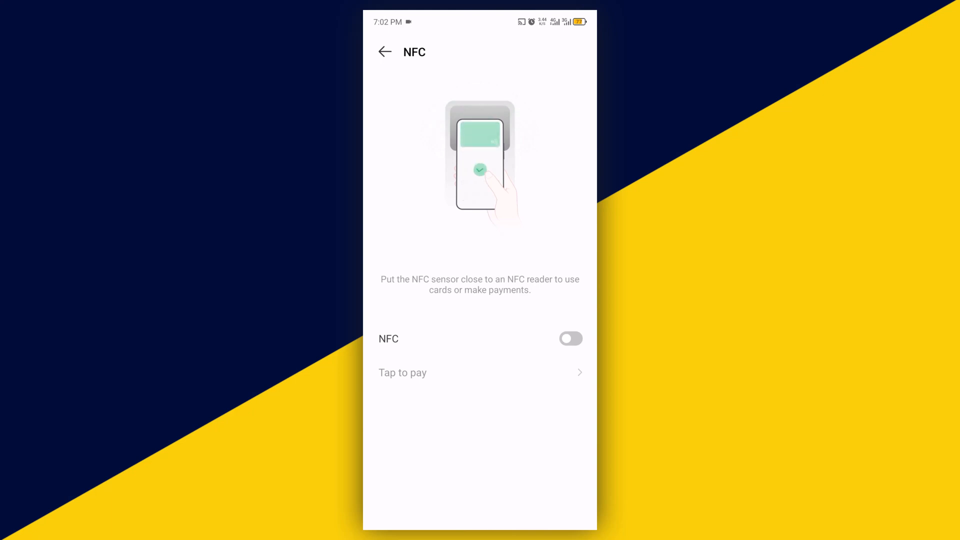
# - Switch on the phone's NFC toggle and go back to WeChat General settings
pyautogui.click(570, 339)
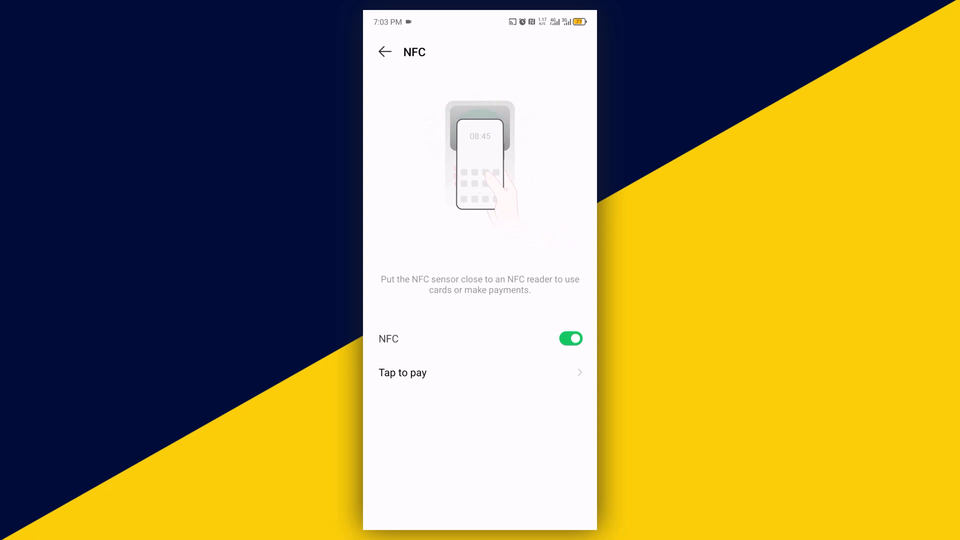
pyautogui.click(385, 51)
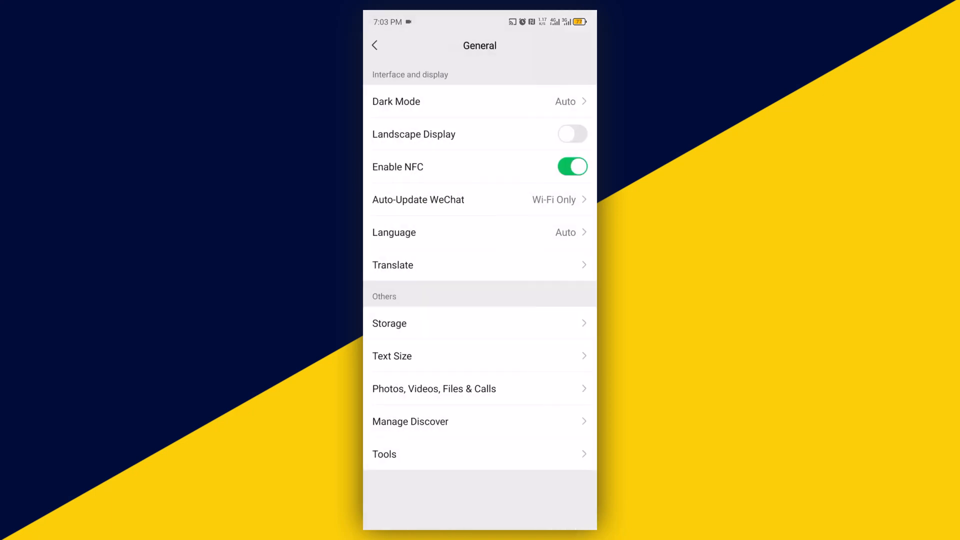